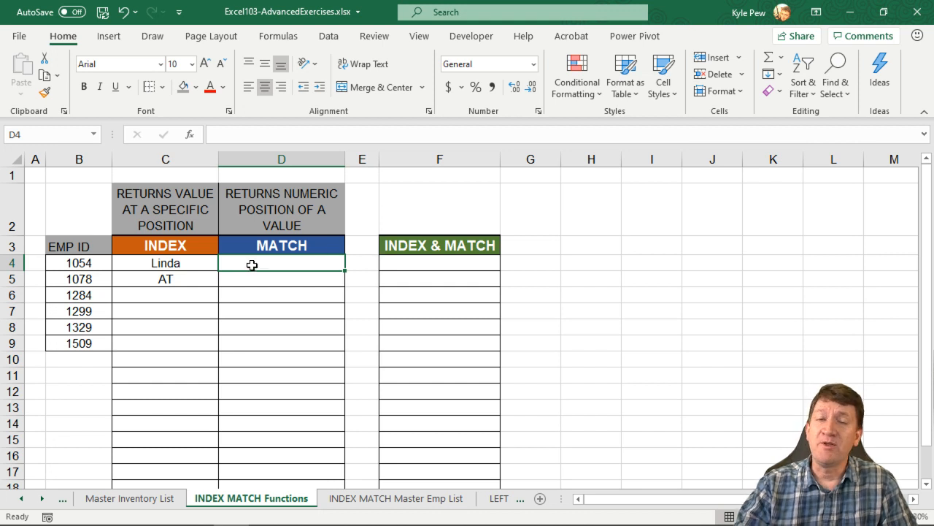
pyautogui.moveTo(180, 262)
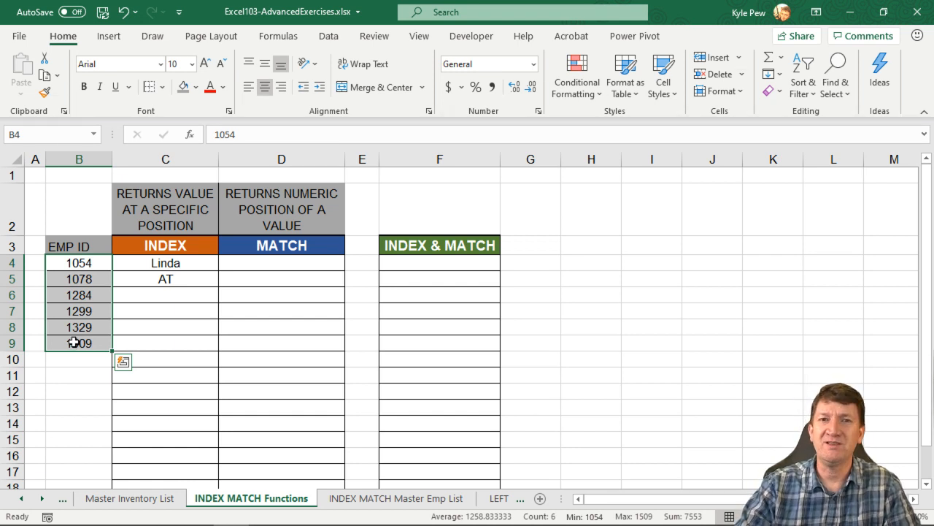
# Step: Review cell D4, employee ID 1054 and the master employee list sheet before writing the formula
pyautogui.click(282, 263)
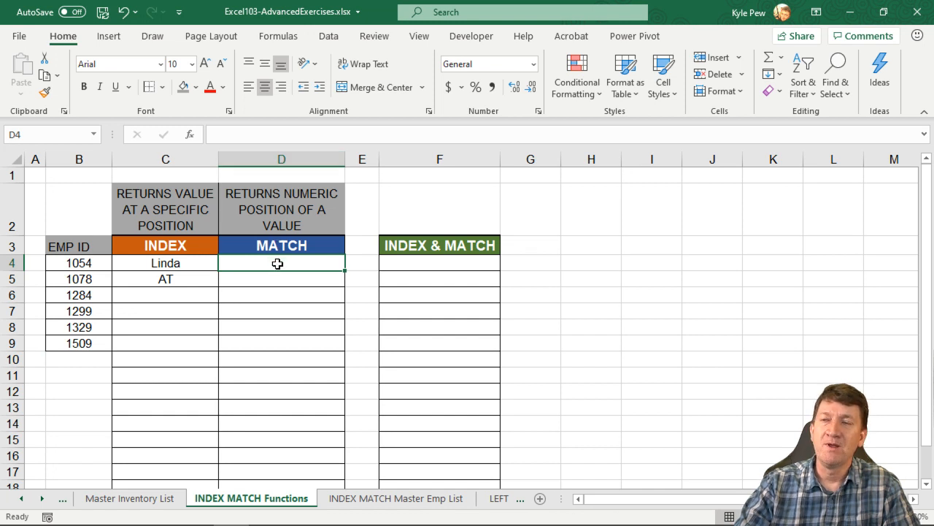
pyautogui.click(79, 263)
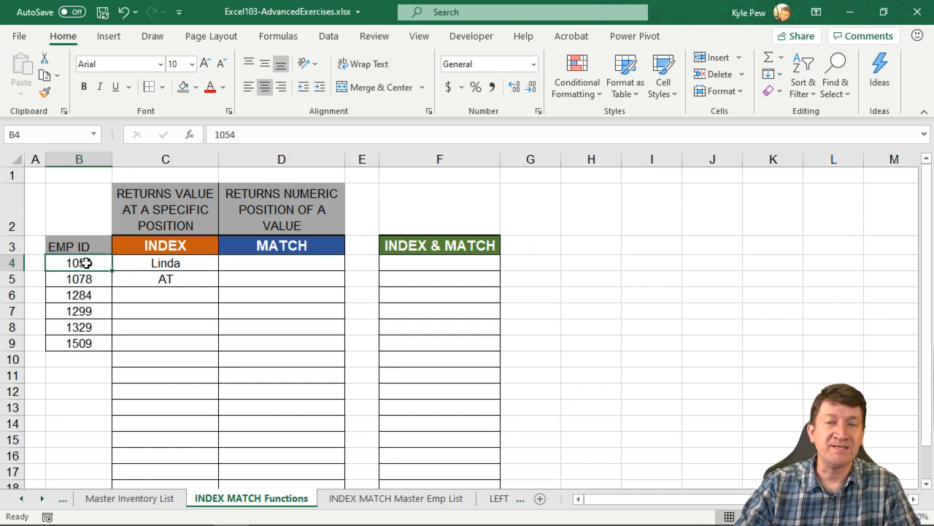
pyautogui.click(397, 498)
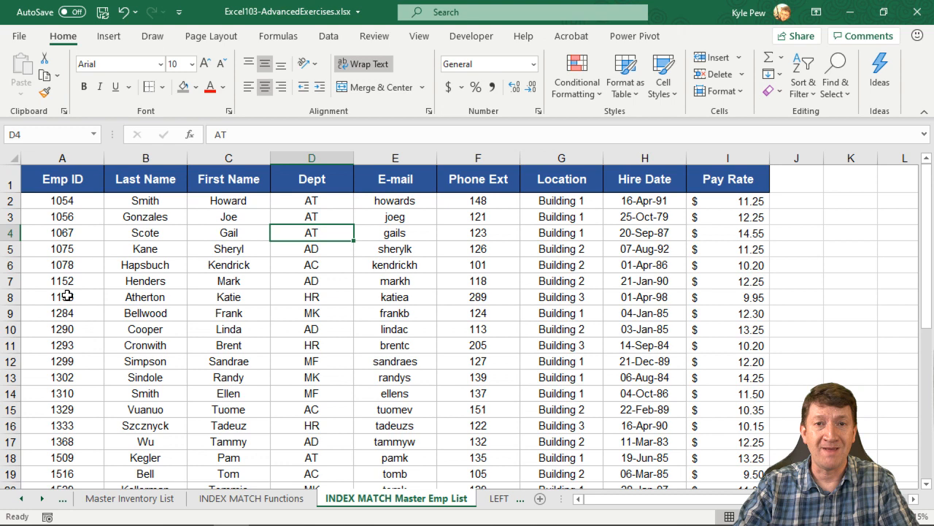
pyautogui.click(251, 498)
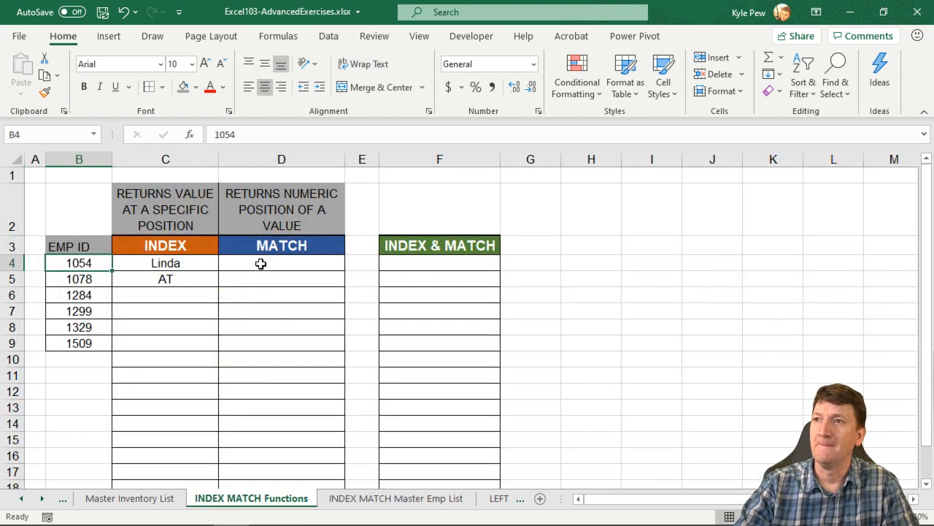
# Step: Start =match( in cell D4 and bring up its Function Arguments window
pyautogui.click(281, 263)
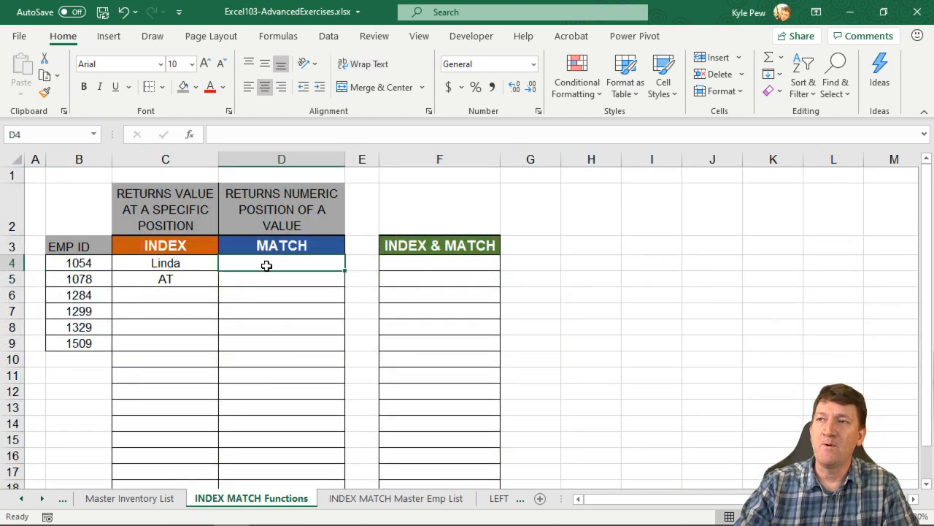
pyautogui.write('=match')
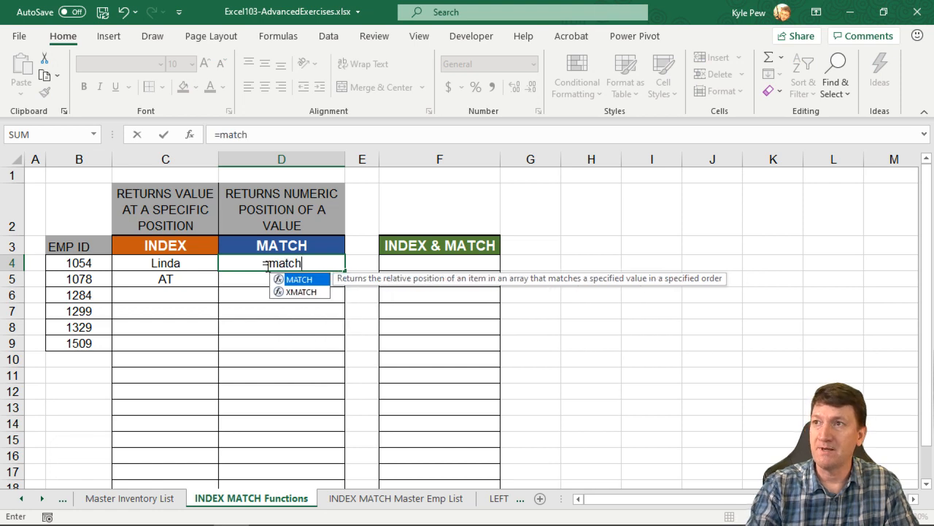
pyautogui.write('(')
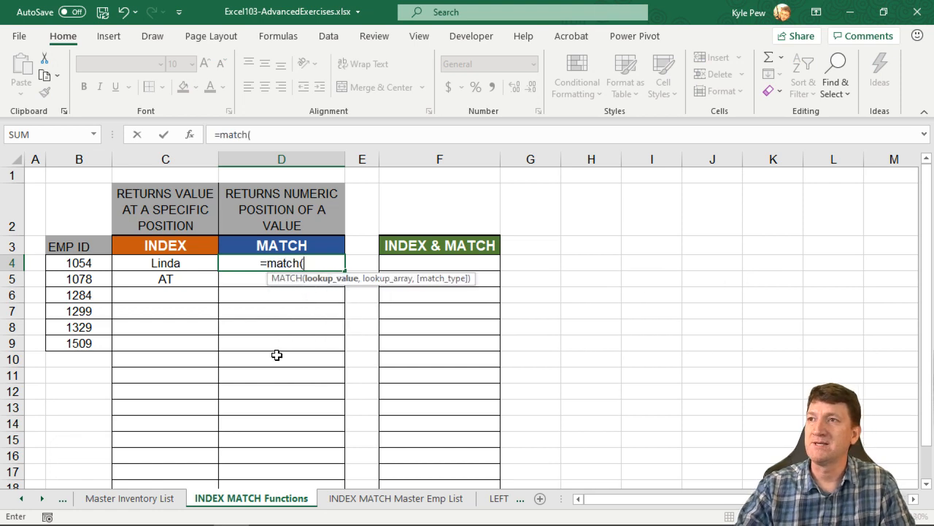
pyautogui.click(189, 135)
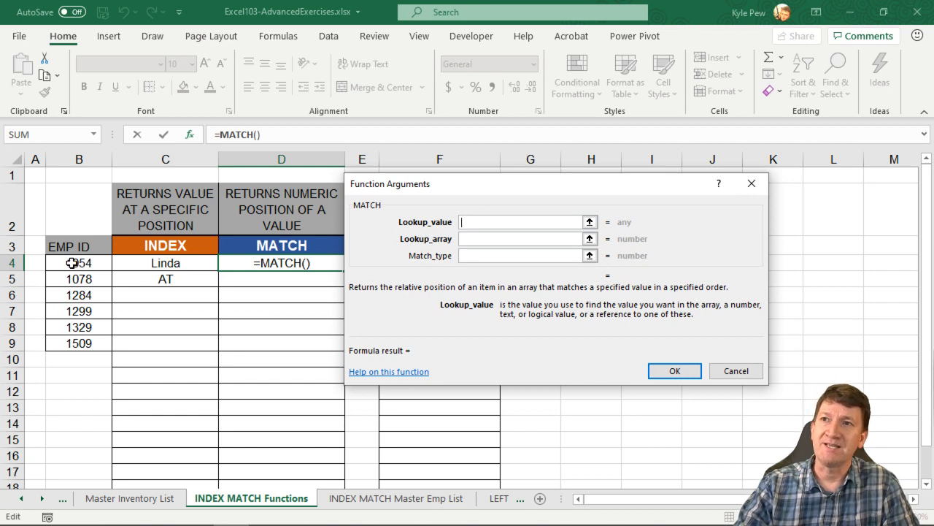
# Step: Set B4 as Lookup_value and the master list's Emp ID cells A2:A38 as Lookup_array
pyautogui.click(79, 263)
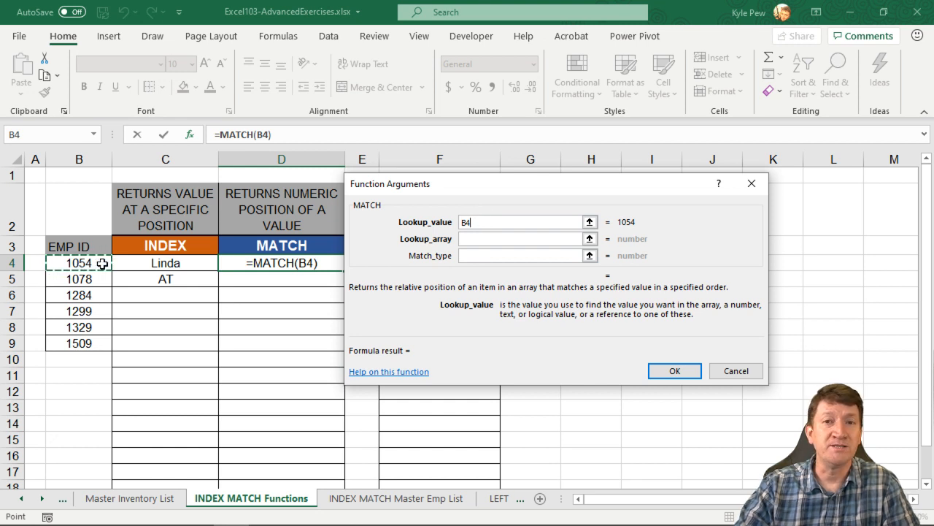
pyautogui.click(523, 240)
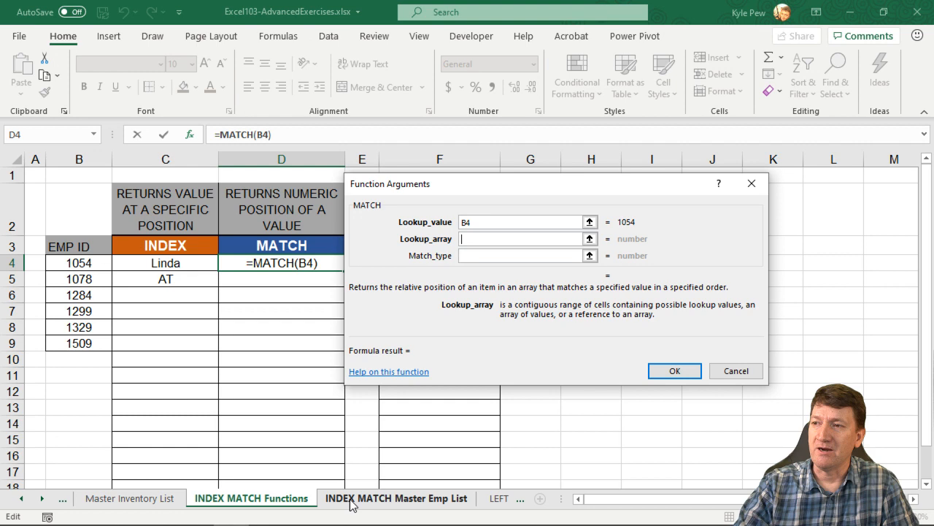
pyautogui.click(397, 498)
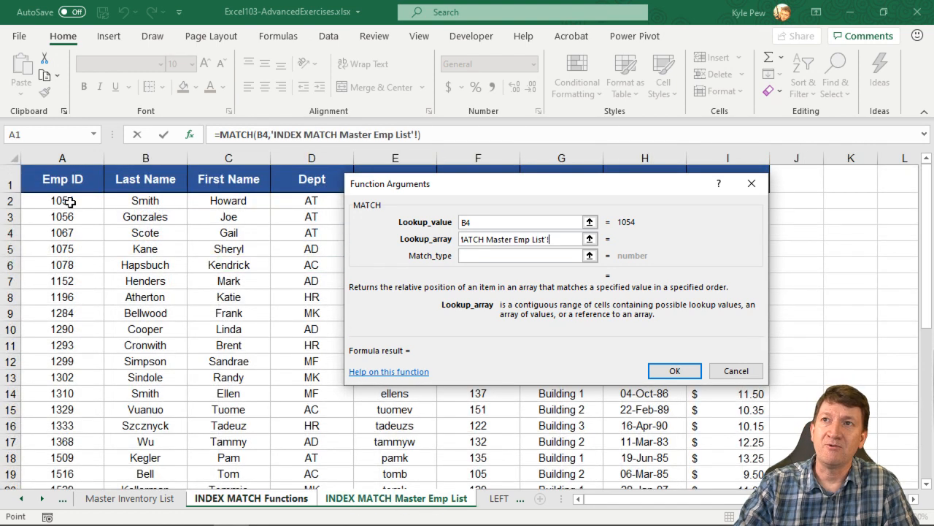
pyautogui.click(62, 200)
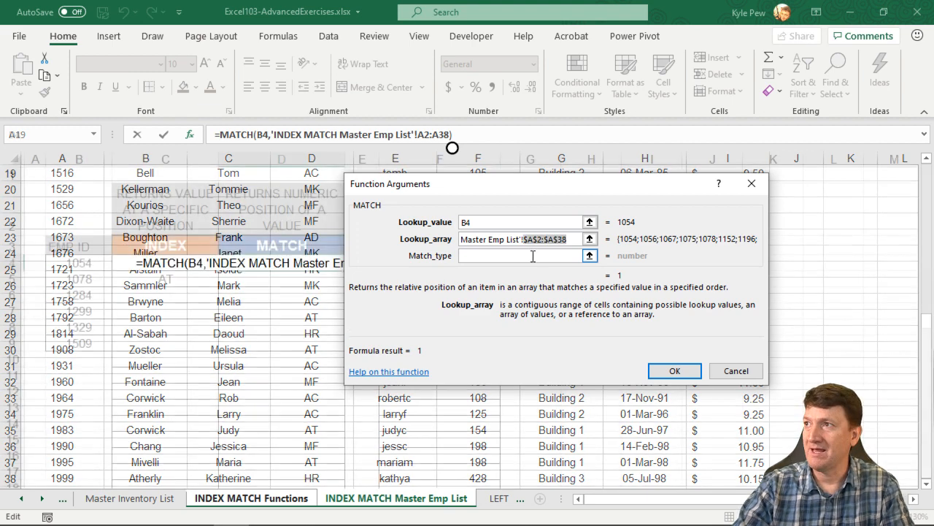
pyautogui.click(252, 496)
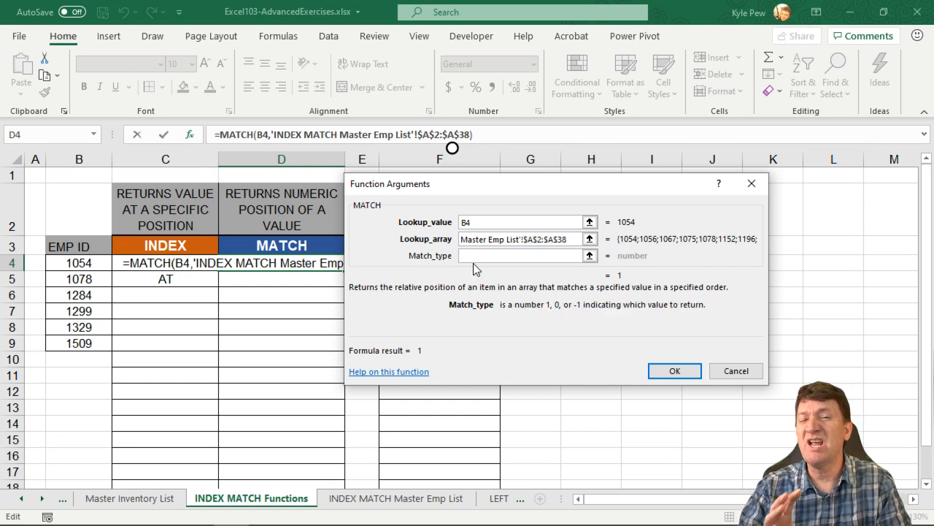
pyautogui.click(523, 255)
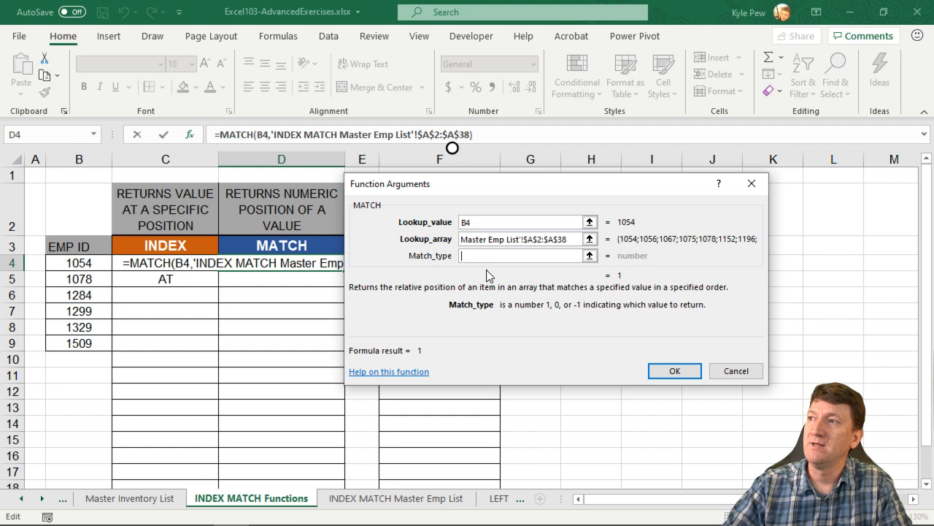
pyautogui.moveTo(549, 313)
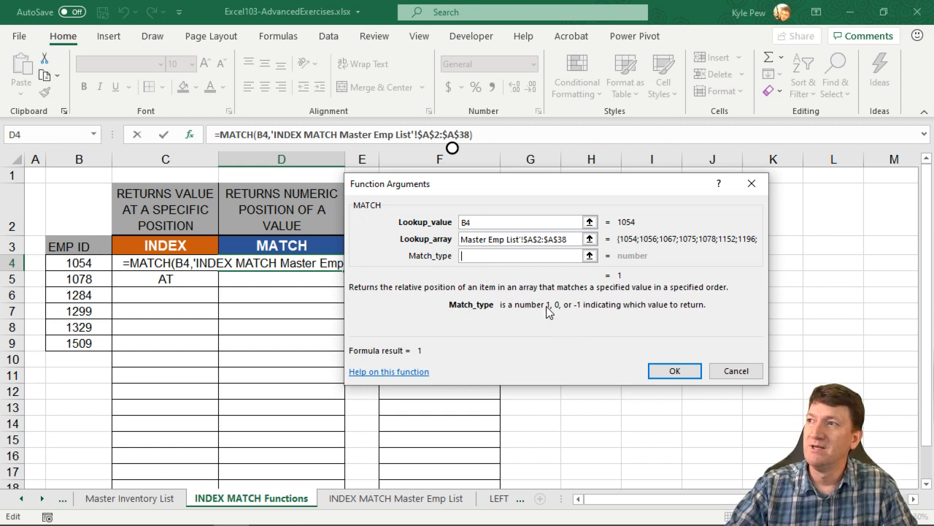
pyautogui.moveTo(583, 318)
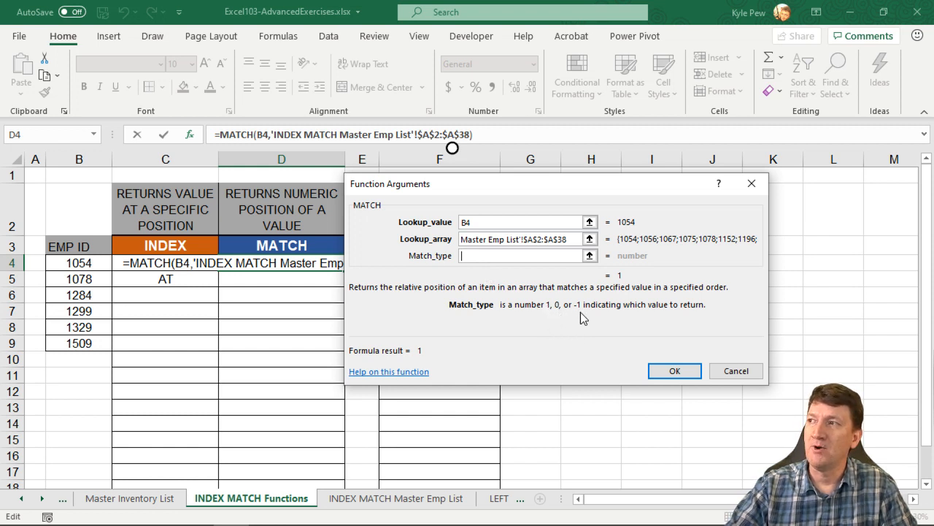
pyautogui.moveTo(695, 317)
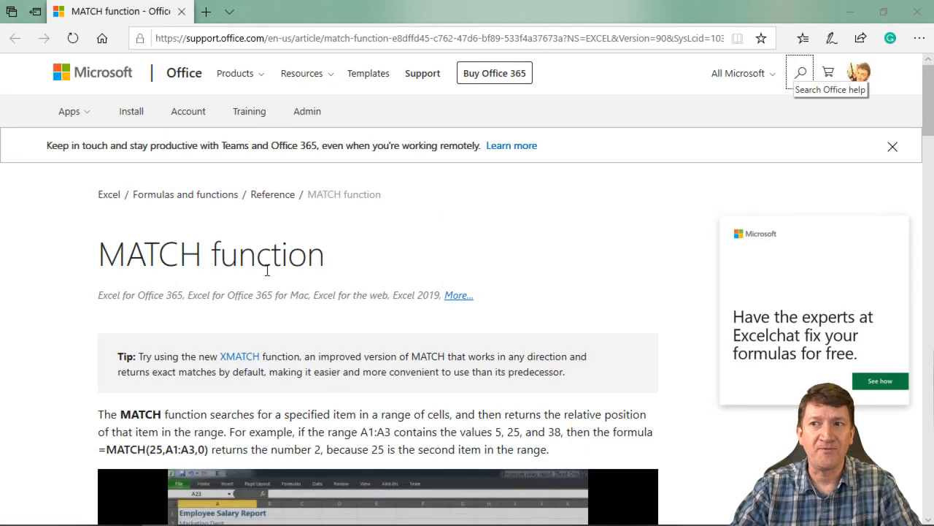
pyautogui.scroll(-3)
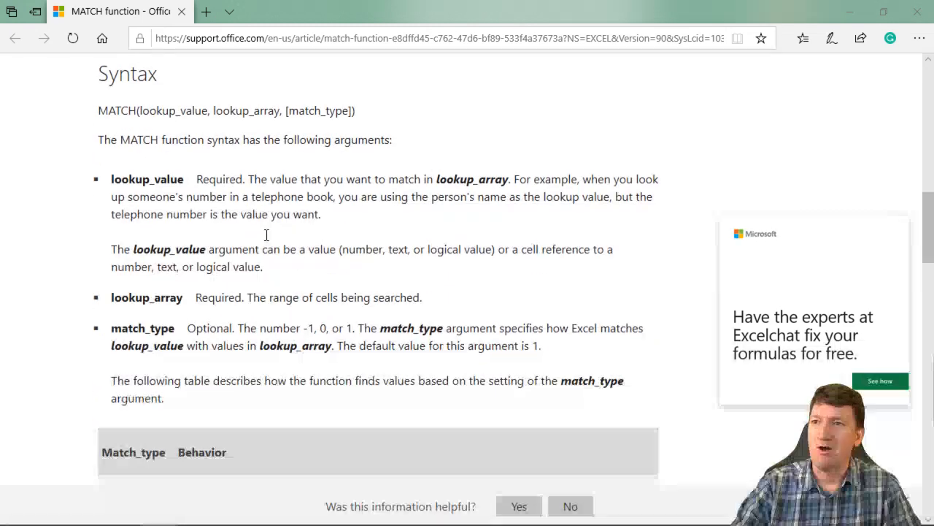
pyautogui.scroll(-3)
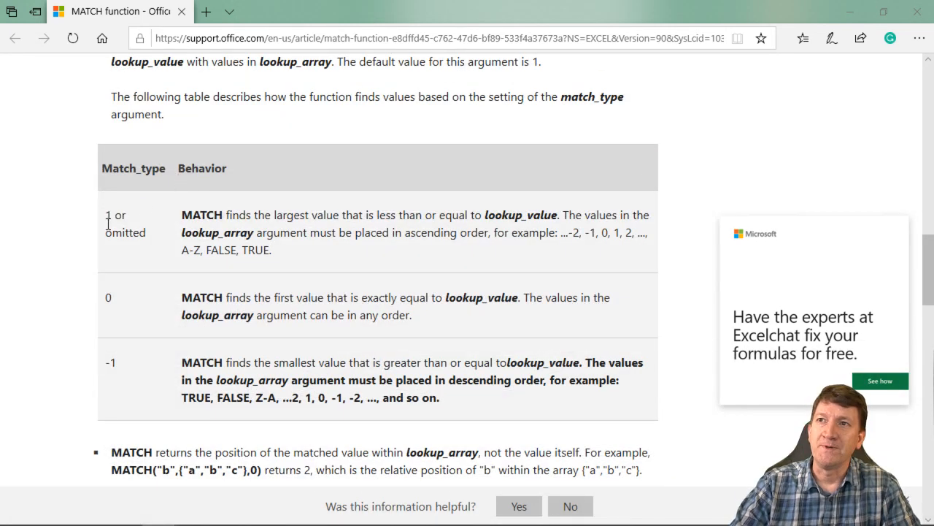
pyautogui.moveTo(135, 232)
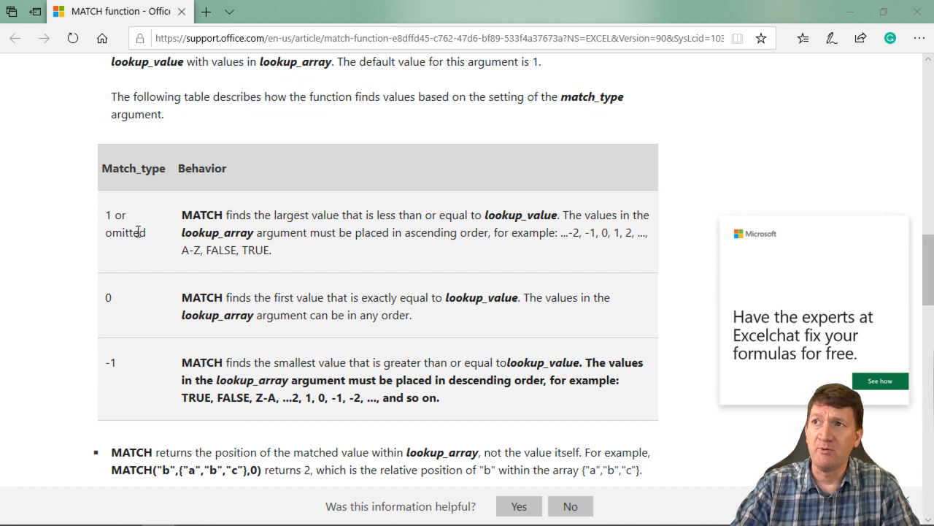
pyautogui.moveTo(350, 224)
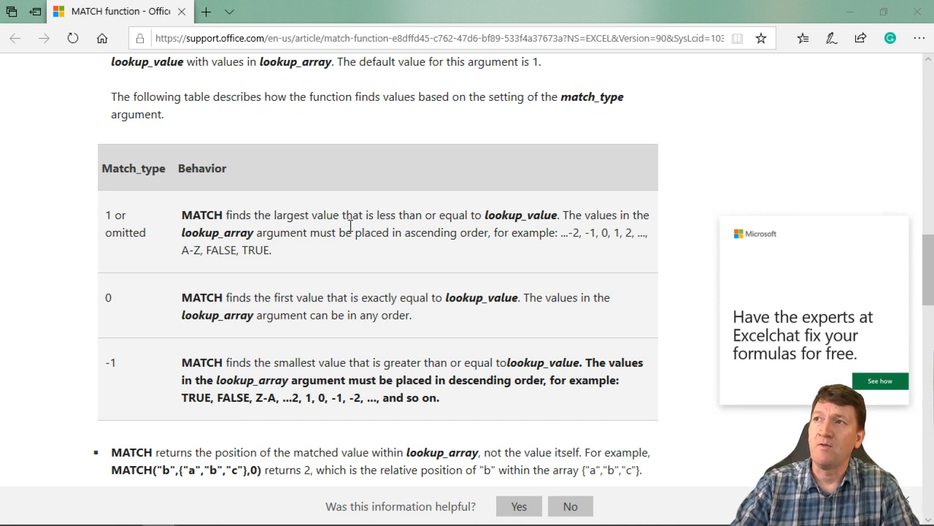
pyautogui.moveTo(445, 228)
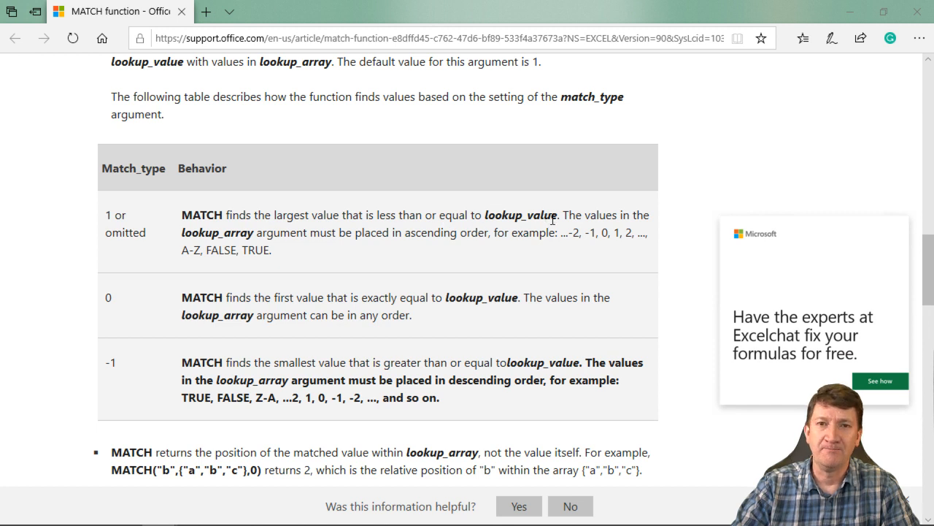
pyautogui.moveTo(192, 302)
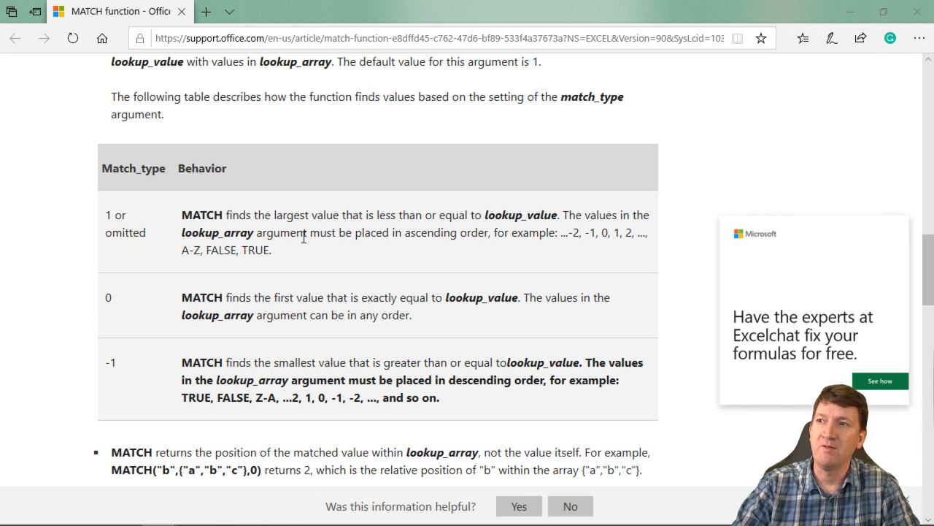
pyautogui.moveTo(424, 373)
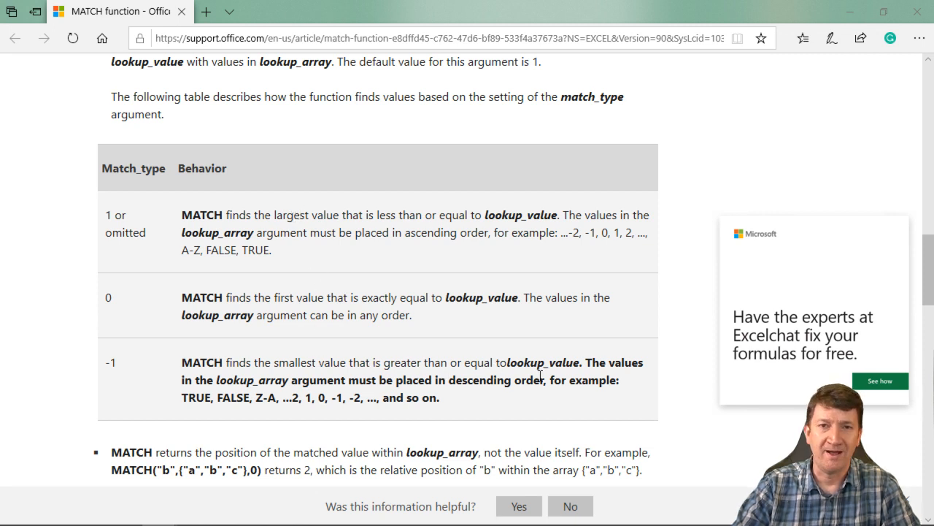
pyautogui.moveTo(523, 374)
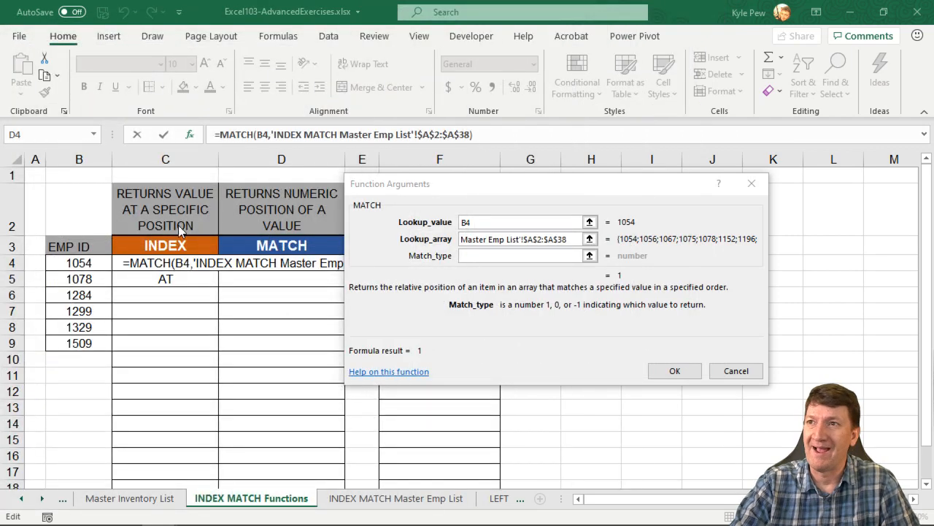
pyautogui.moveTo(356, 381)
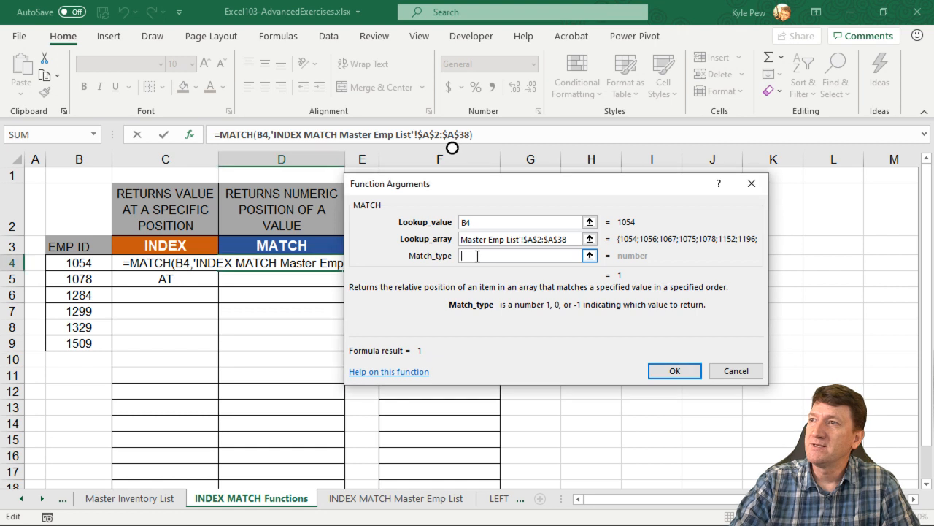
# Step: Enter Match_type 0 so D4's MATCH returns position 1 for employee 1054
pyautogui.write('0')
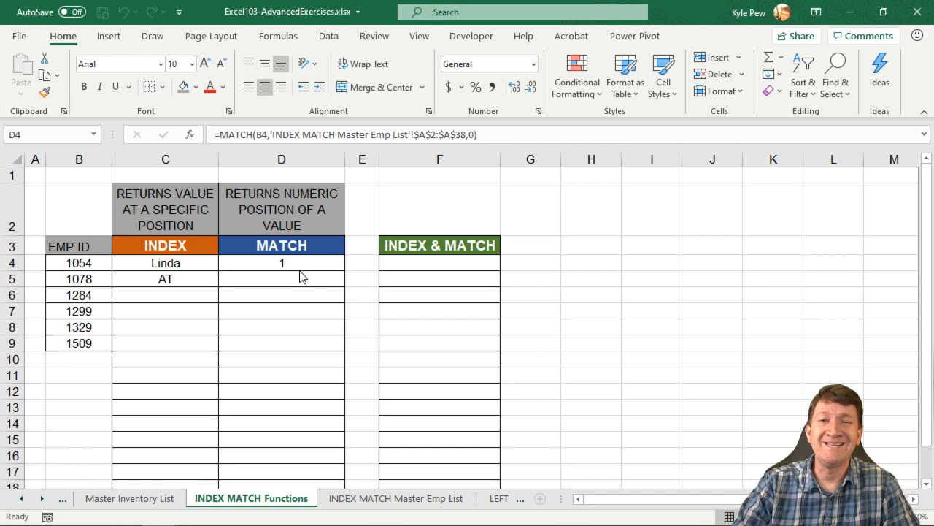
pyautogui.moveTo(120, 488)
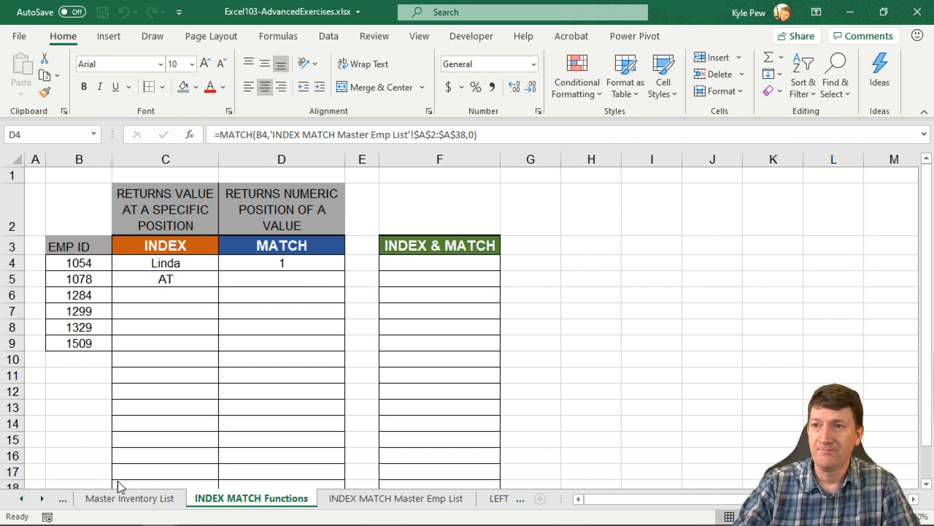
# Step: Fill the MATCH formula down D5:D9 and glance at the master employee list sheet
pyautogui.click(128, 498)
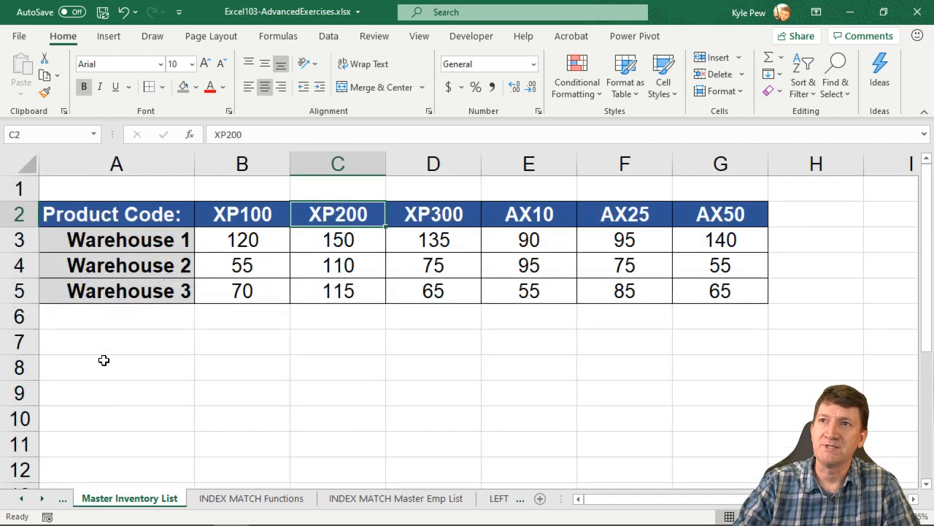
pyautogui.click(397, 498)
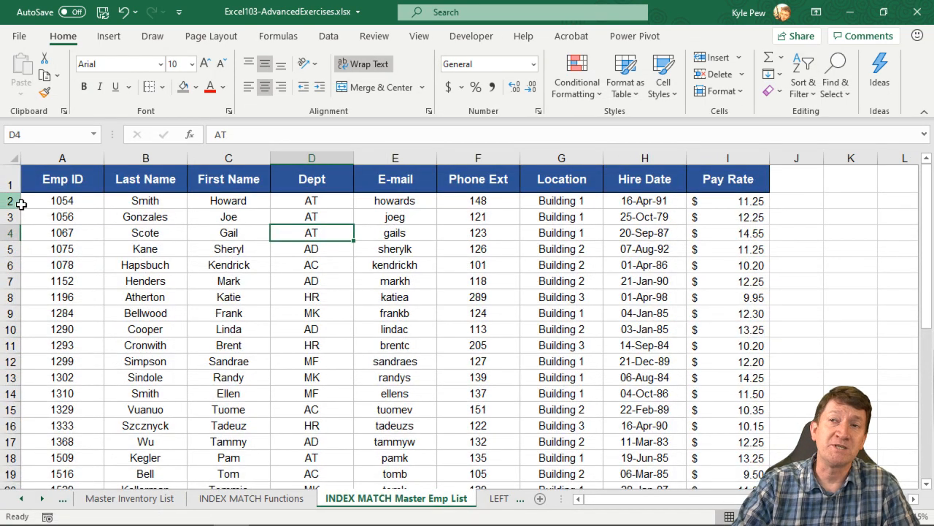
pyautogui.moveTo(251, 498)
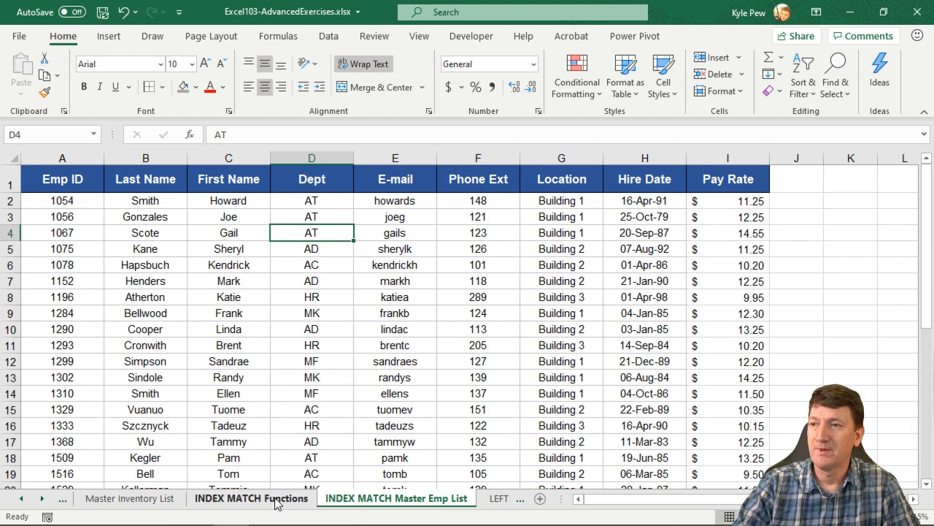
pyautogui.click(251, 498)
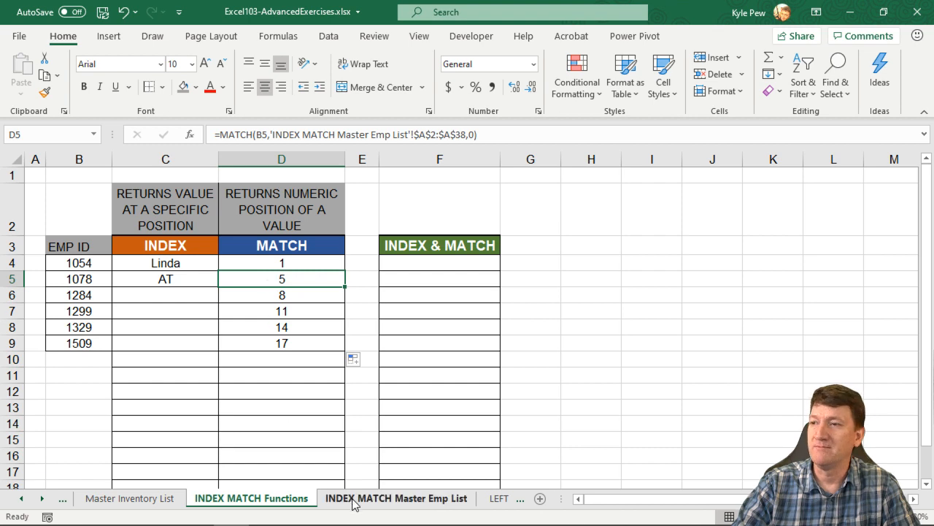
# Step: Verify employee 1078's position in the master list and inspect D4's MATCH formula
pyautogui.click(397, 498)
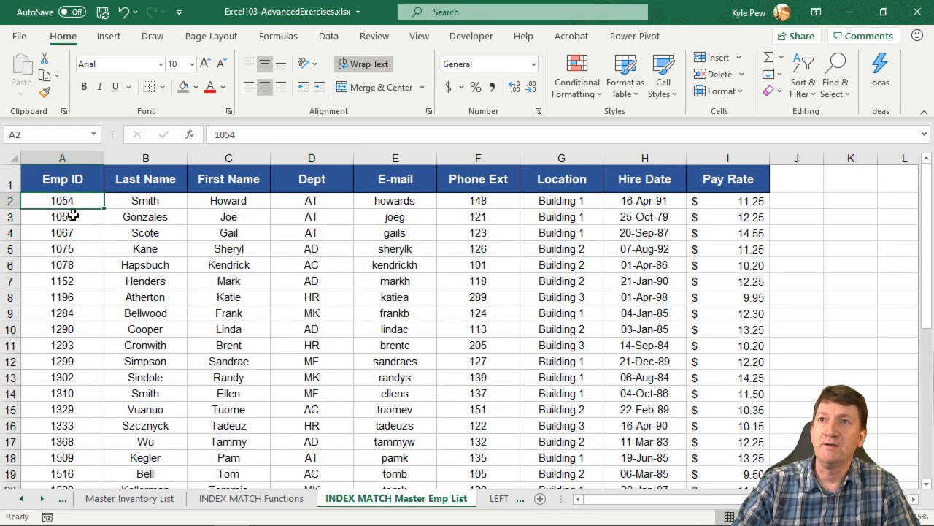
pyautogui.click(61, 264)
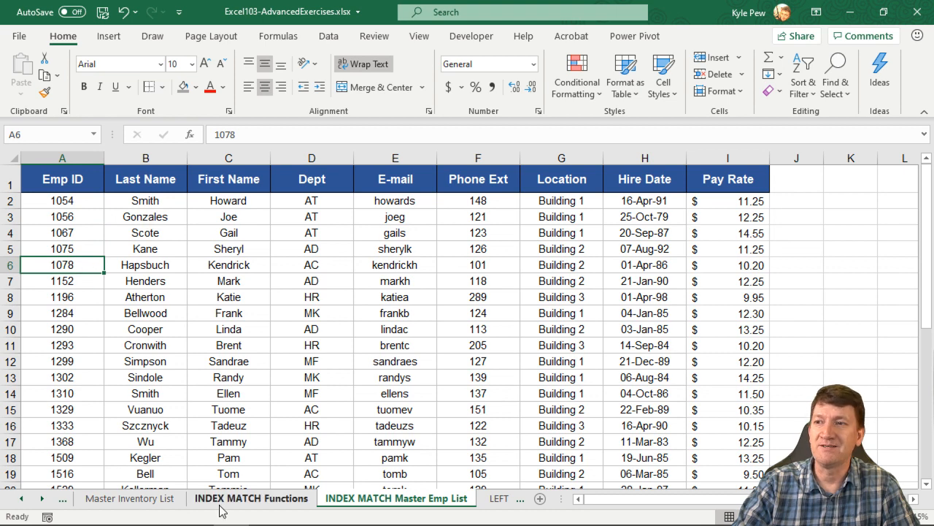
pyautogui.click(252, 498)
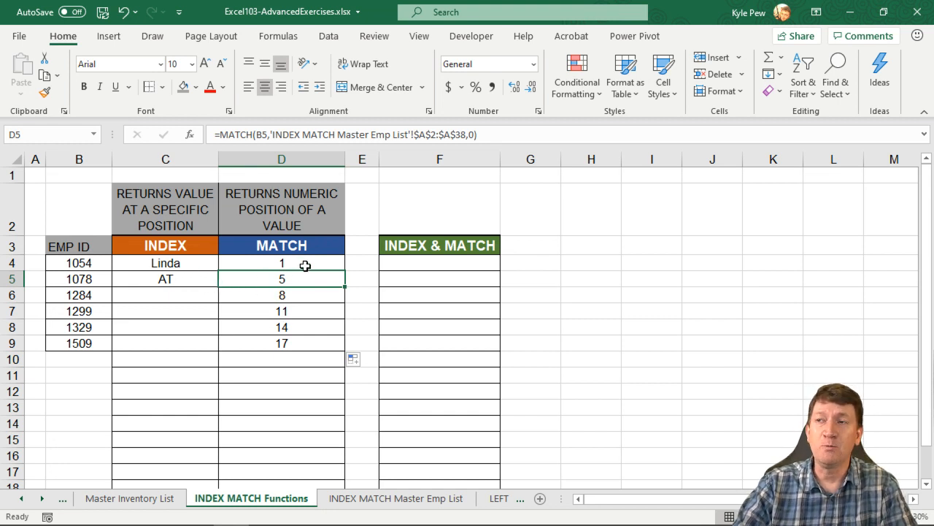
pyautogui.click(280, 262)
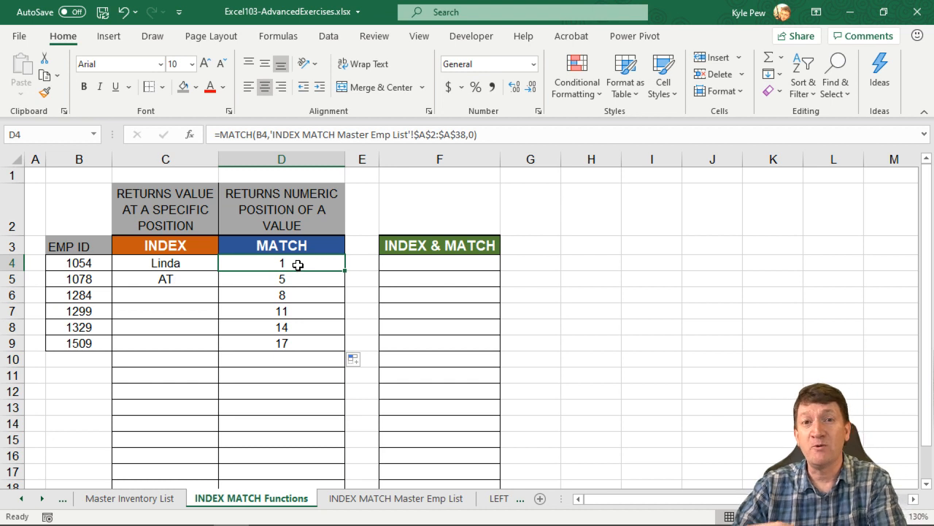